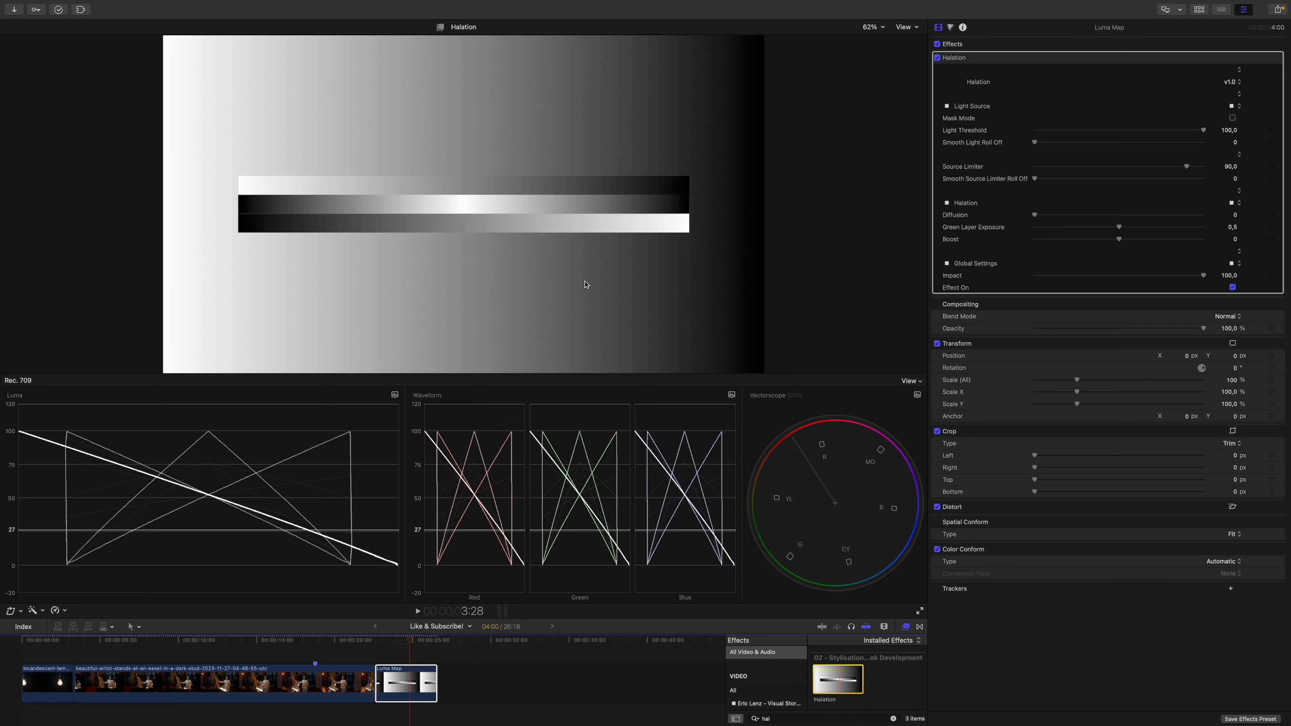
{"action": "mouse_move", "coordinate": [580, 176]}
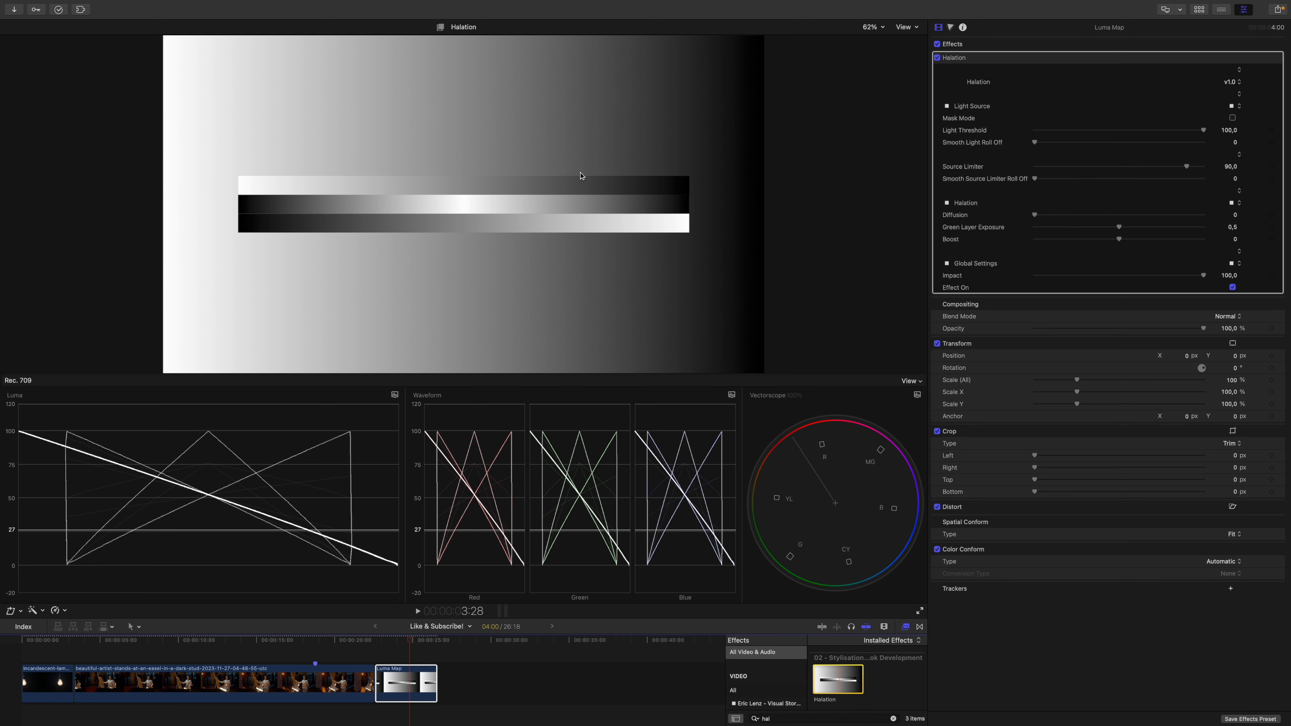
Preview the Mask Mode while setting Light Threshold 81.65 and Roll Off 18.71, then hide the mask
{"action": "left_click", "coordinate": [1233, 117]}
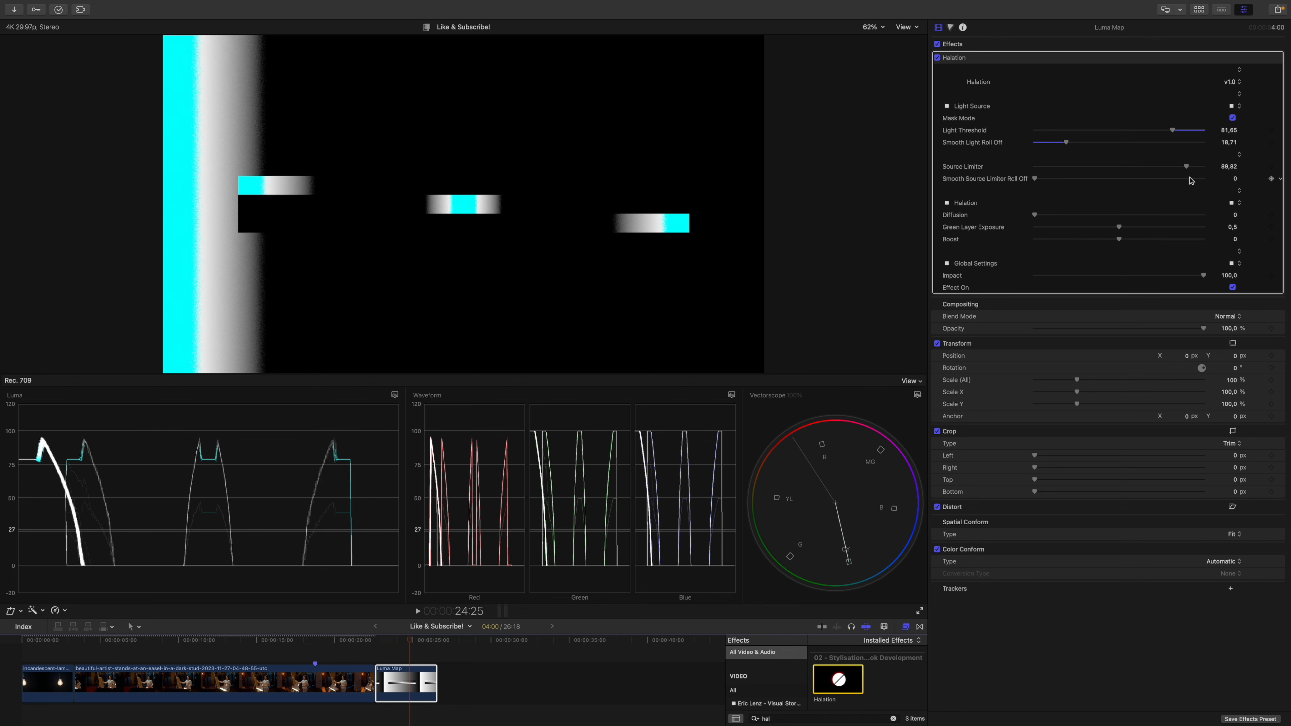
{"action": "mouse_move", "coordinate": [1233, 119]}
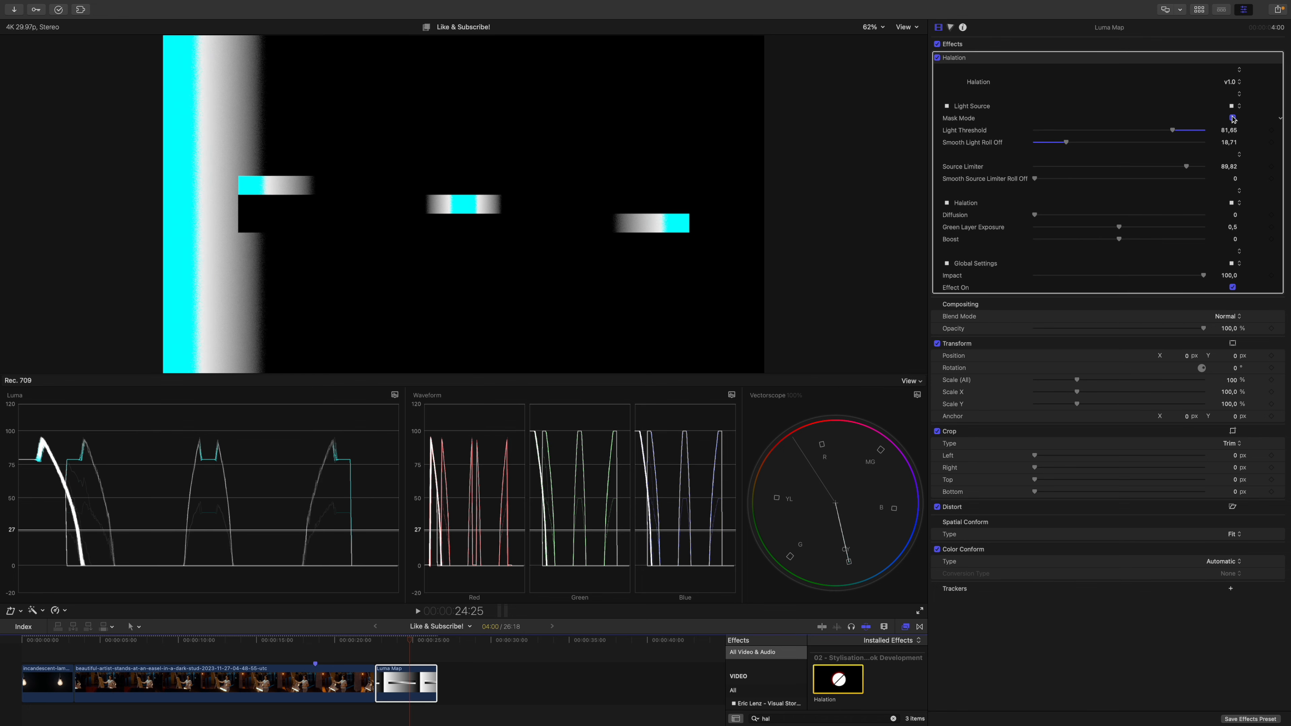
{"action": "left_click", "coordinate": [1232, 118]}
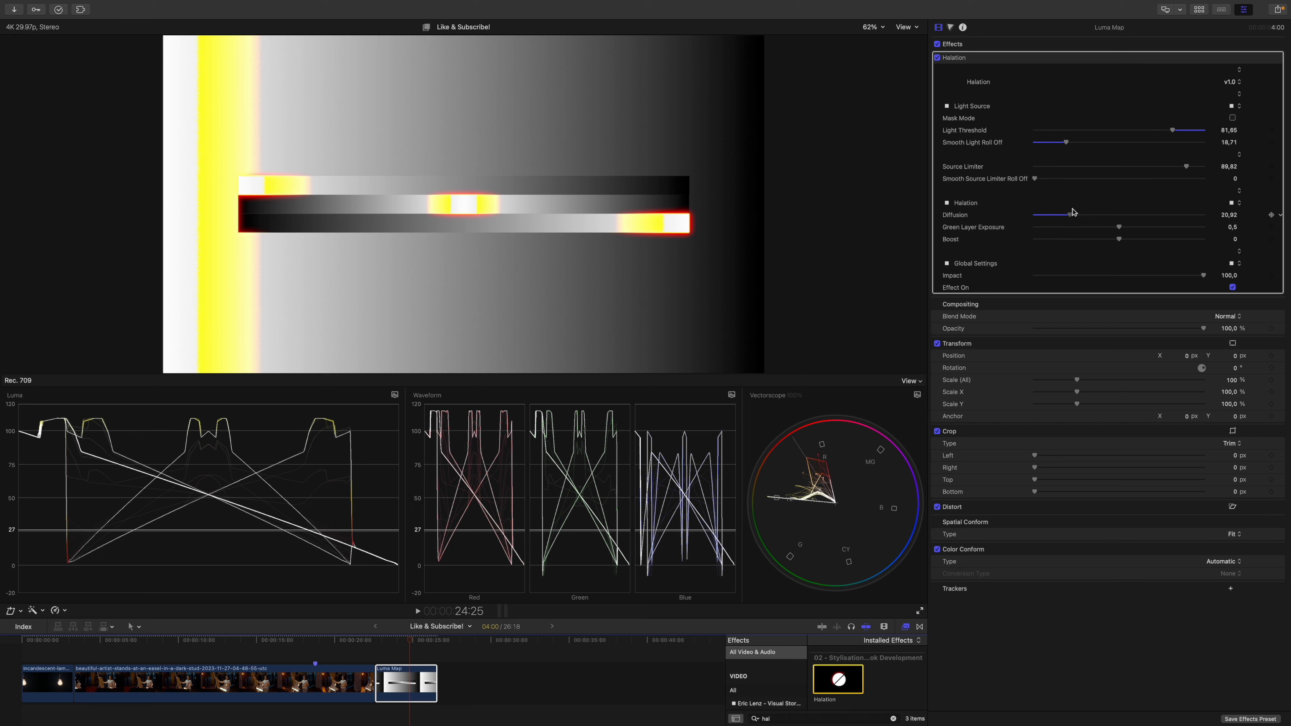
View the gradient at 100% while nudging Diffusion to about 21.7 for a warm glow
{"action": "left_click", "coordinate": [872, 27]}
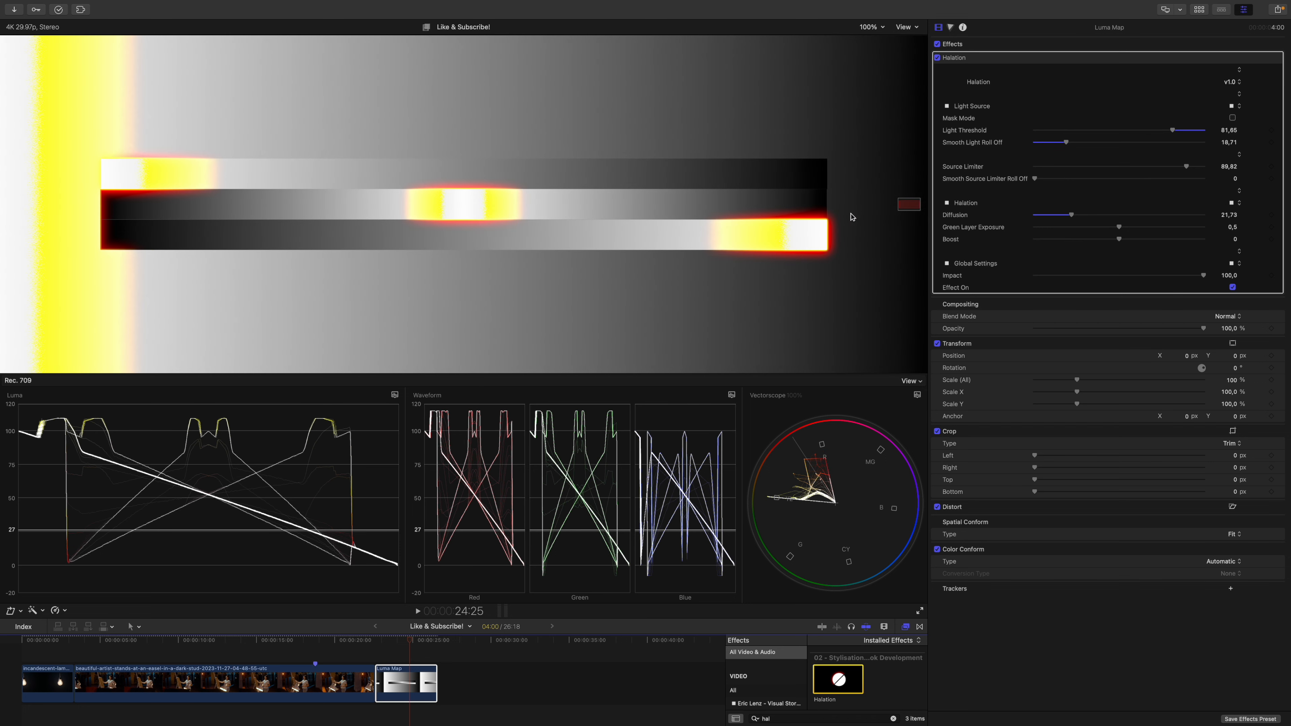
{"action": "mouse_move", "coordinate": [273, 203]}
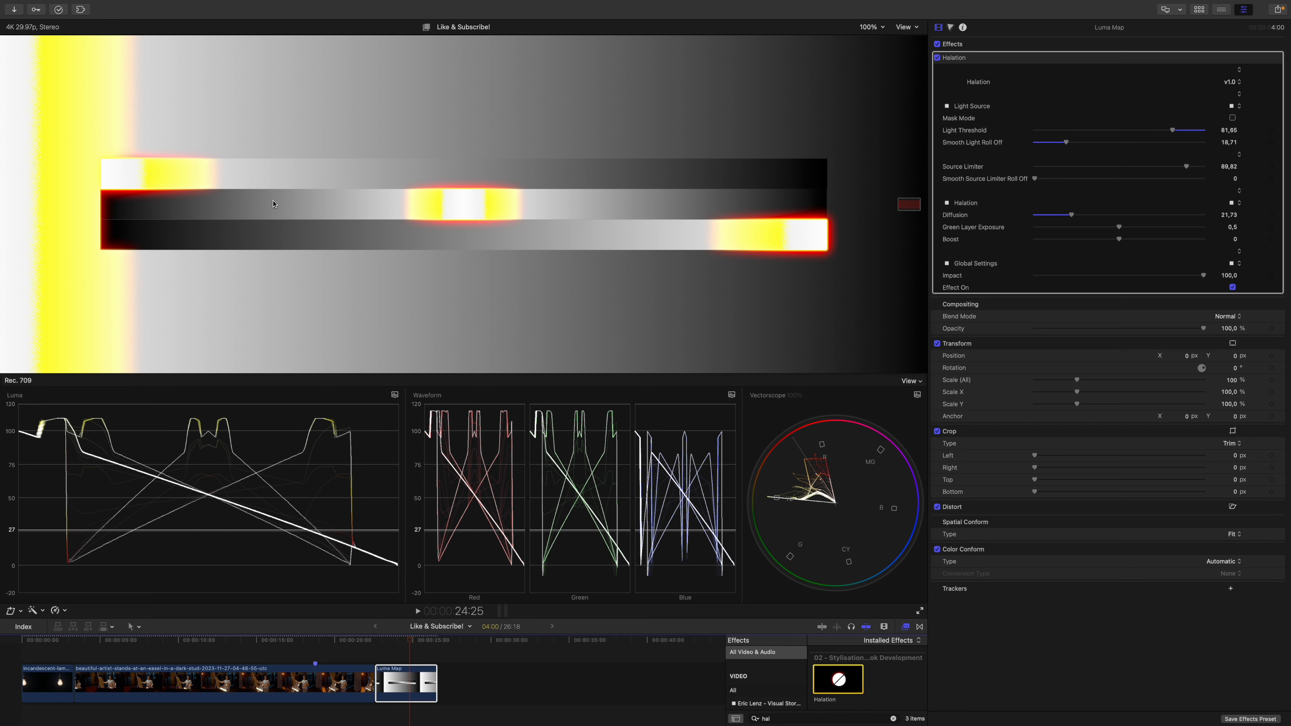
{"action": "mouse_move", "coordinate": [173, 152]}
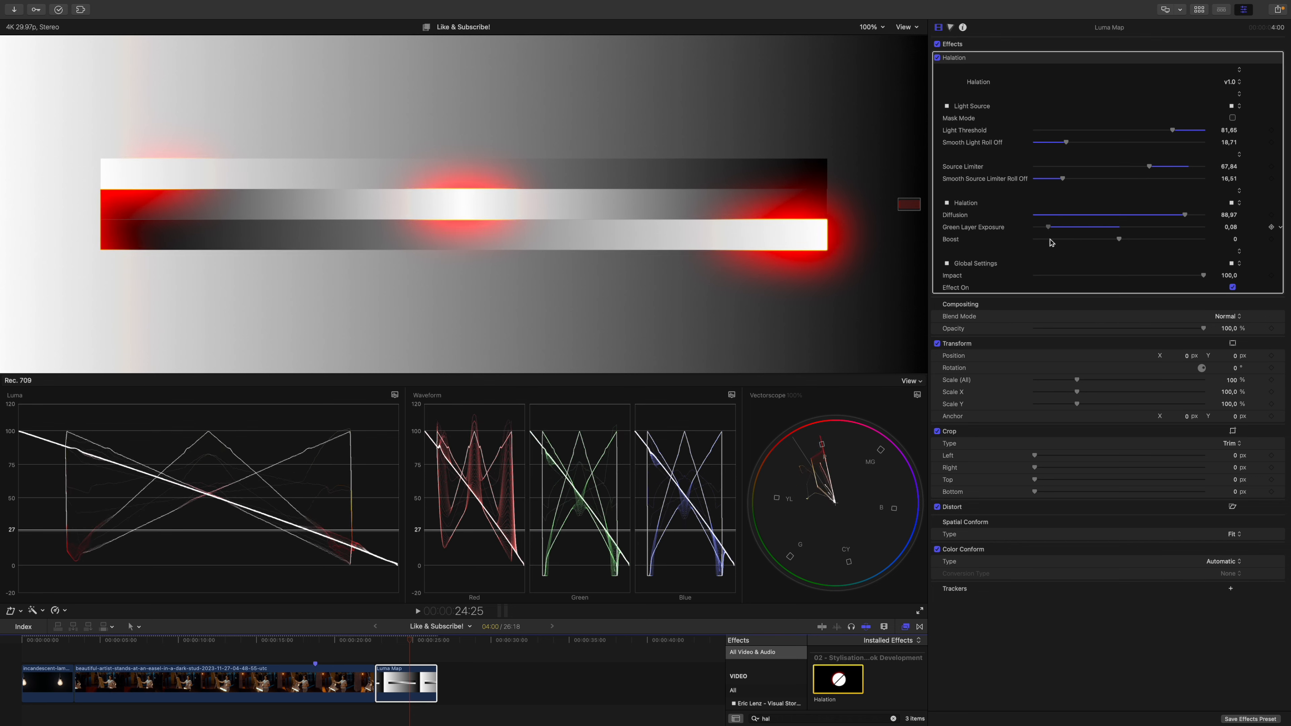
{"action": "mouse_move", "coordinate": [872, 242]}
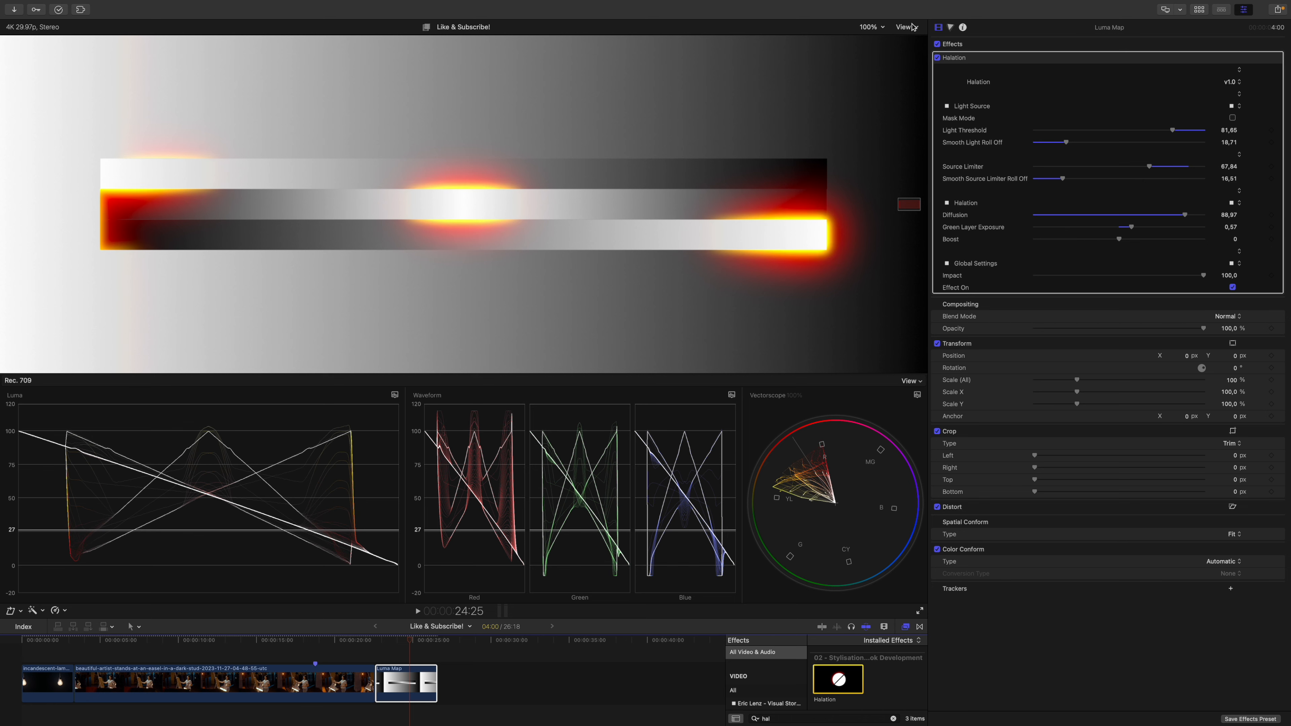
Adjust the viewer zoom before switching to the painter clip at the easel
{"action": "left_click", "coordinate": [870, 26]}
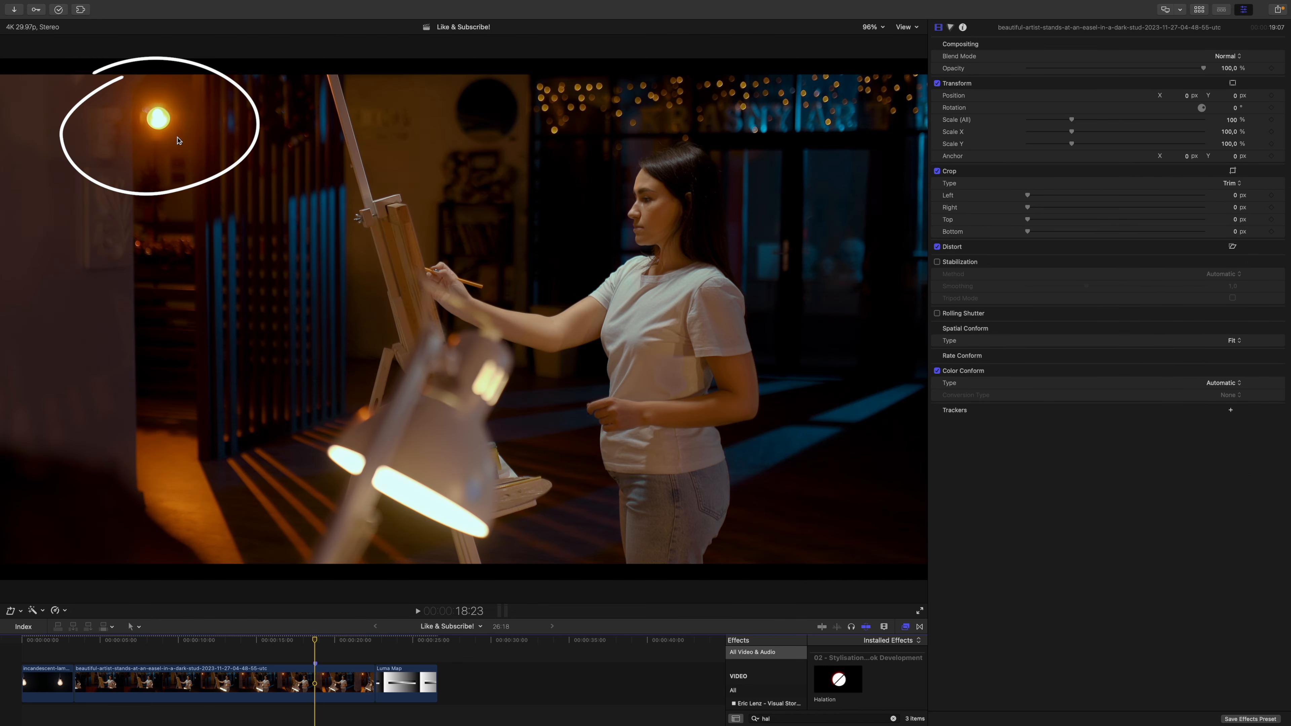
{"action": "mouse_move", "coordinate": [397, 552]}
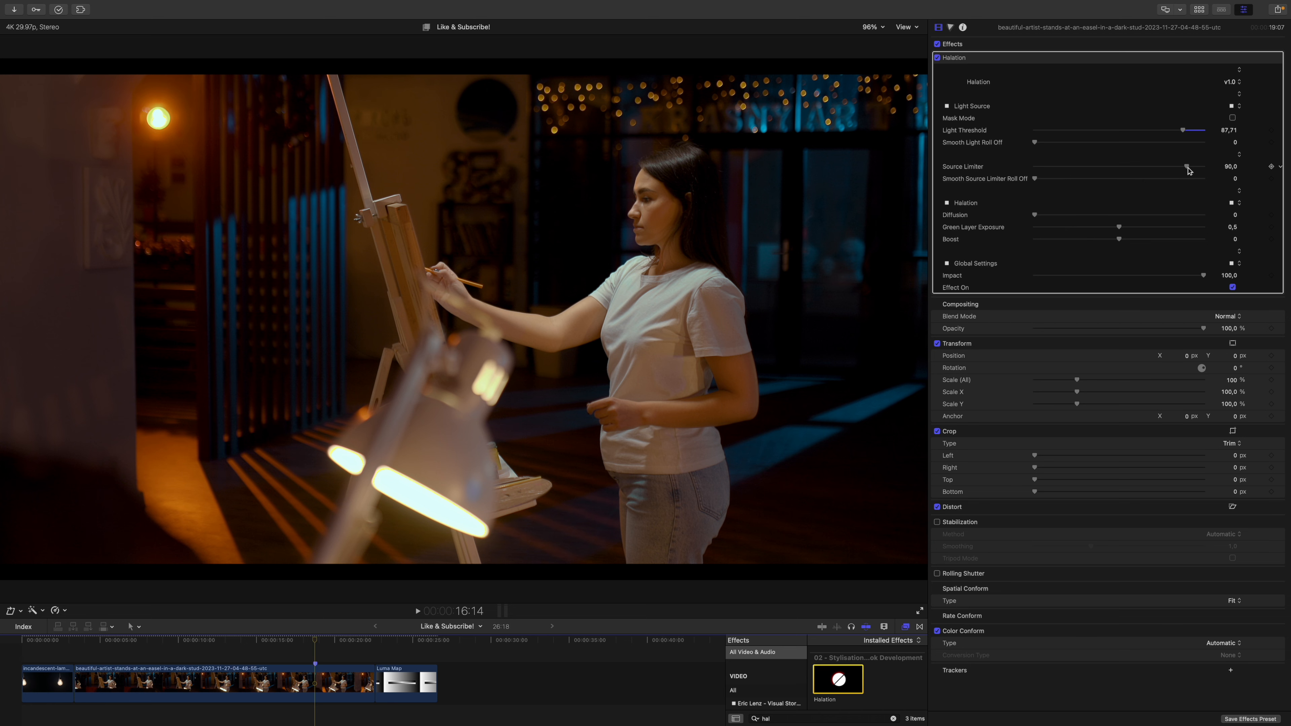
Set Roll Off 8.91 and Diffusion 26.99, then zoom the viewer to 150% and 400% on the lamp
{"action": "left_click", "coordinate": [1233, 117]}
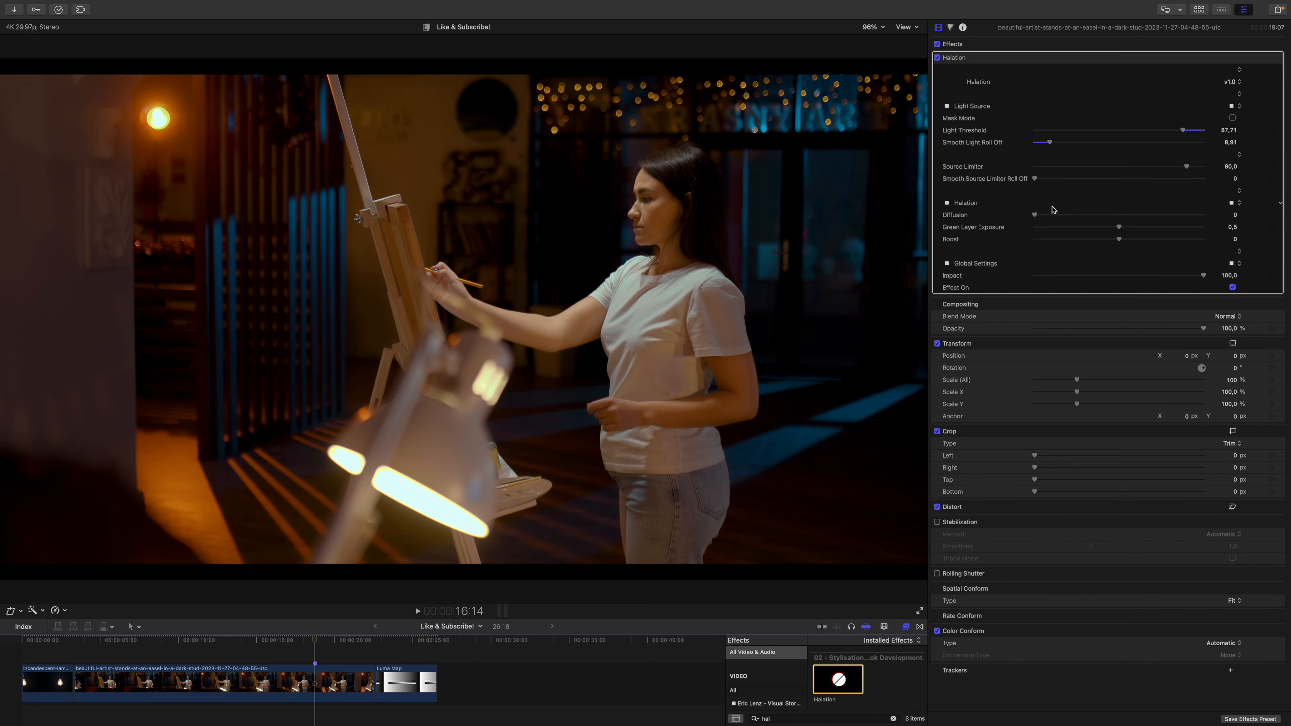
{"action": "left_click", "coordinate": [873, 26]}
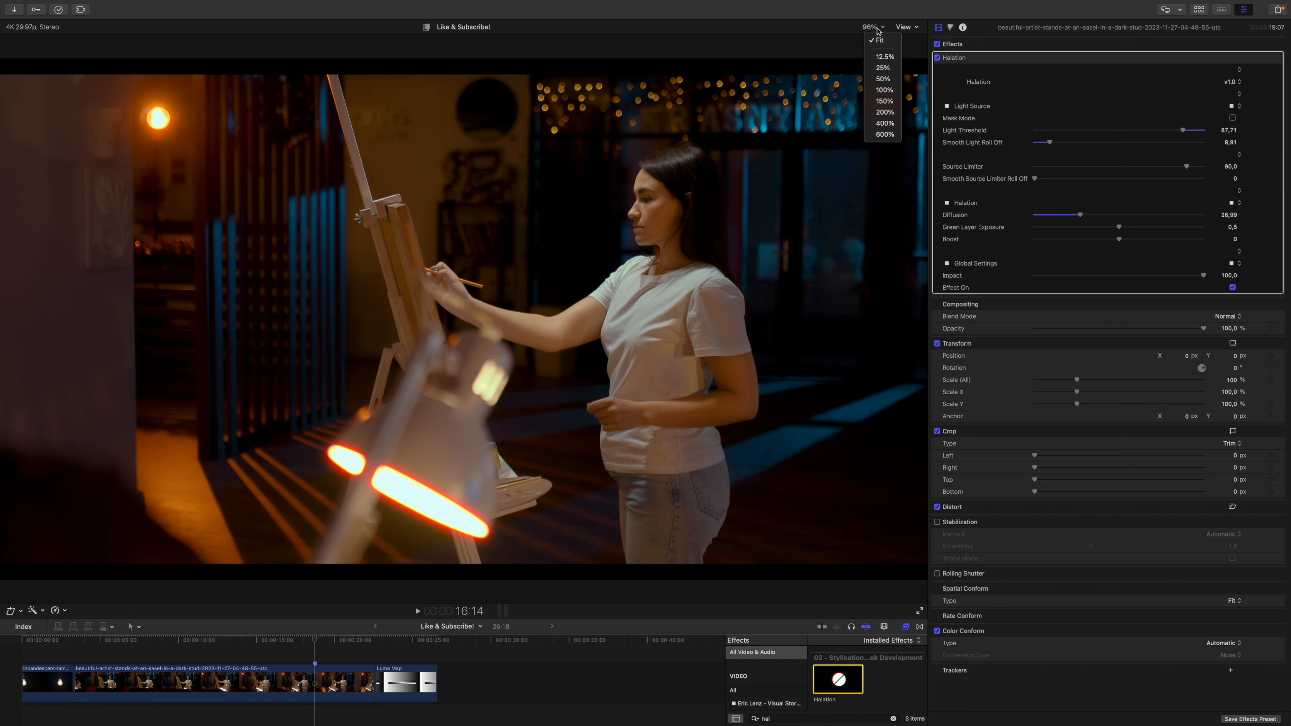
{"action": "left_click", "coordinate": [883, 100]}
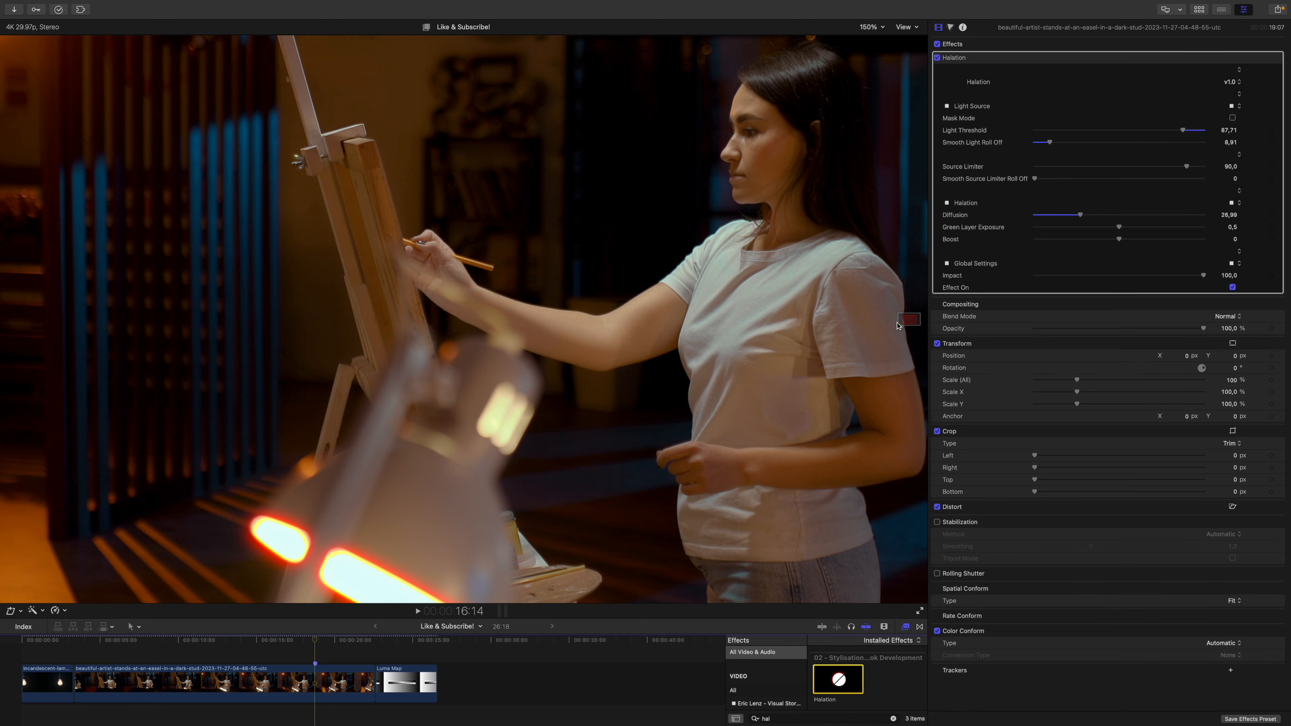
{"action": "left_click", "coordinate": [871, 26]}
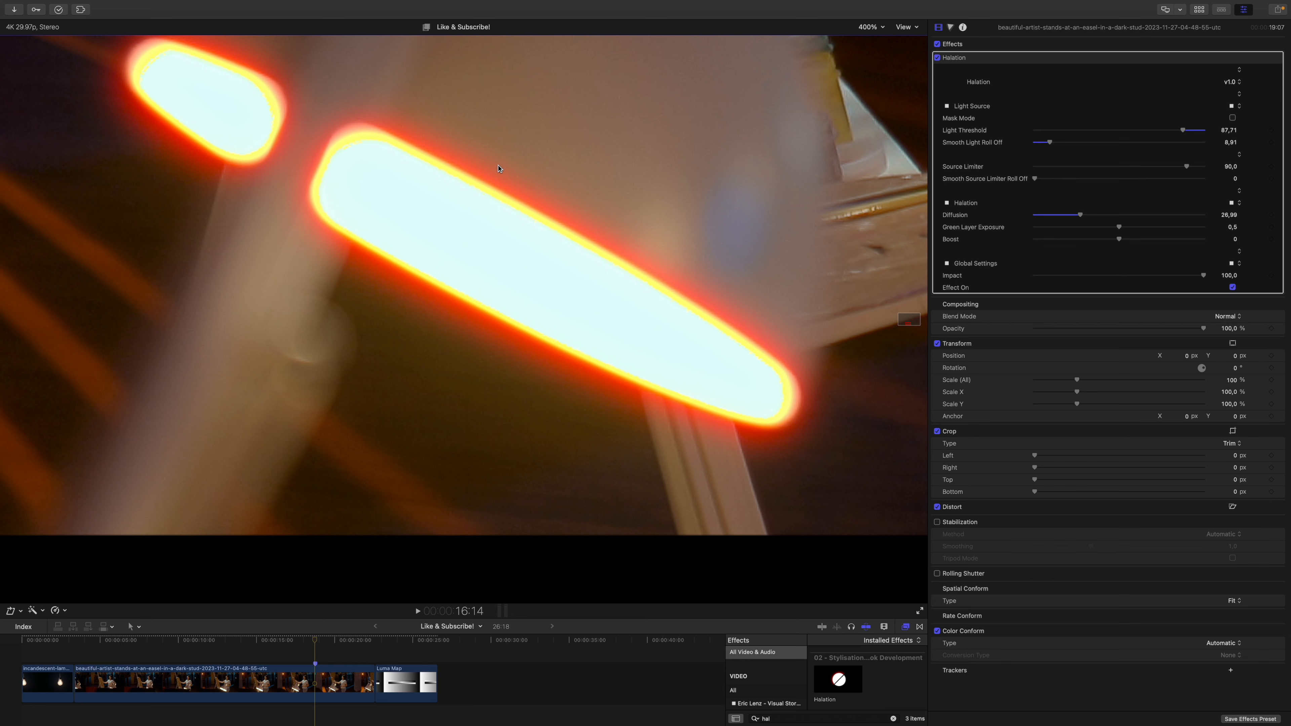
{"action": "mouse_move", "coordinate": [1082, 216]}
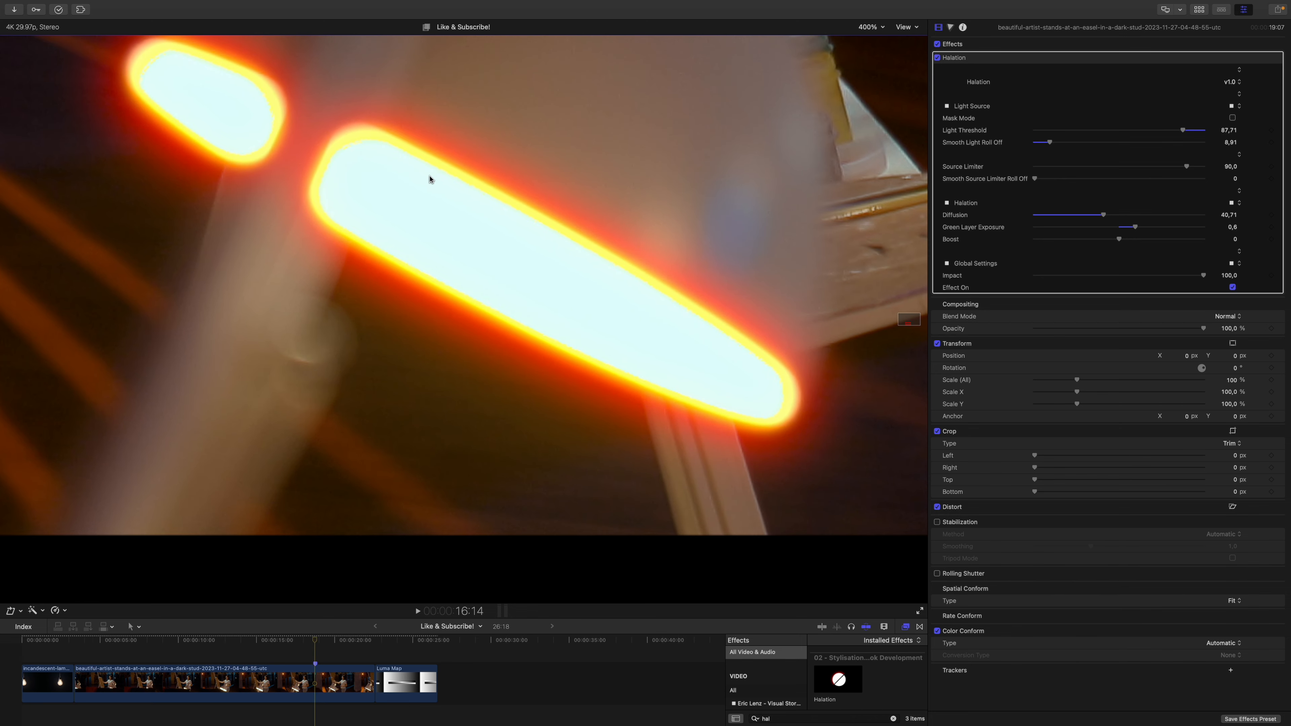
{"action": "mouse_move", "coordinate": [629, 243]}
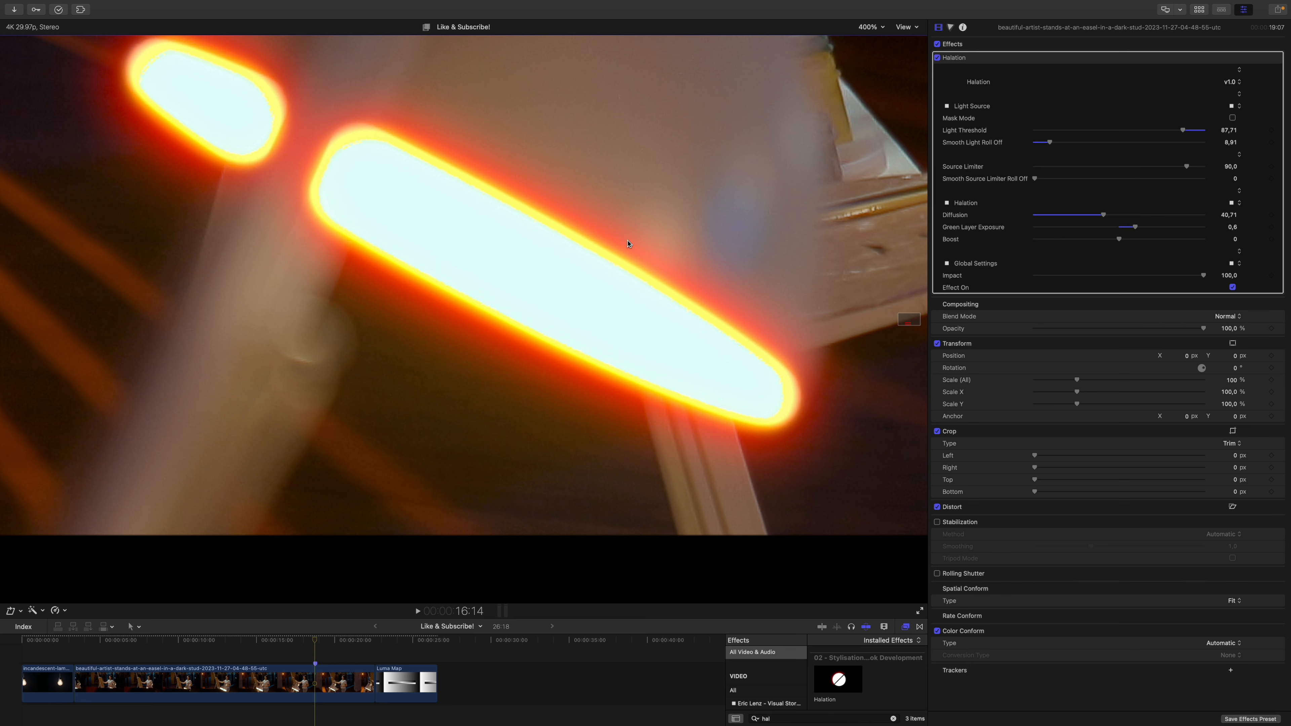
{"action": "mouse_move", "coordinate": [989, 188]}
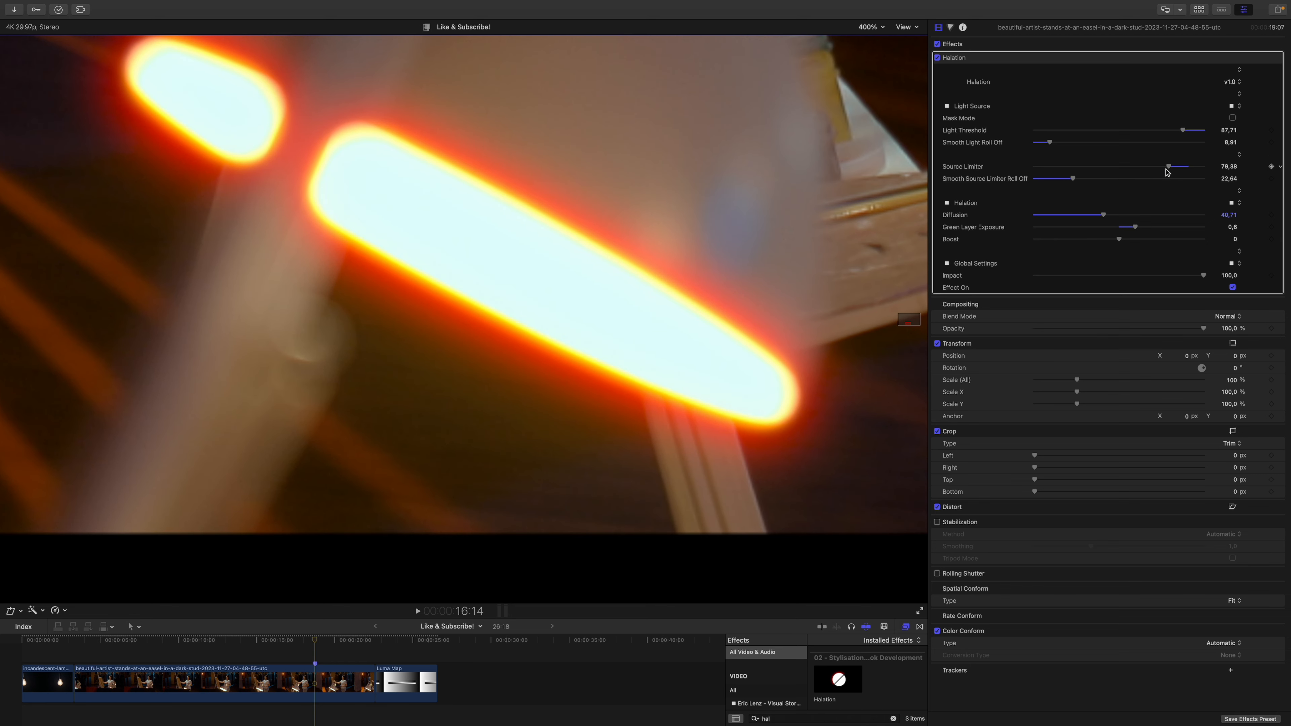
Toggle Halation off and on to compare, then enter a Boost of 7,0
{"action": "left_click", "coordinate": [937, 58]}
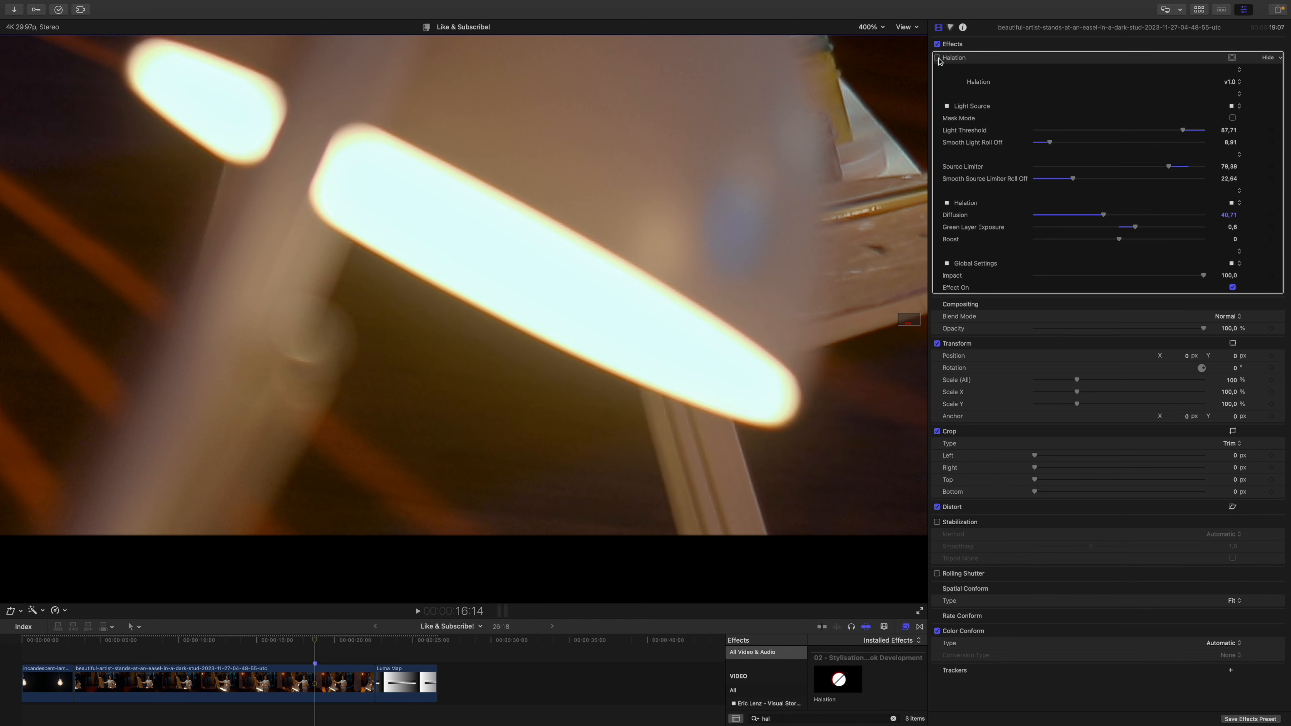
{"action": "left_click", "coordinate": [938, 57]}
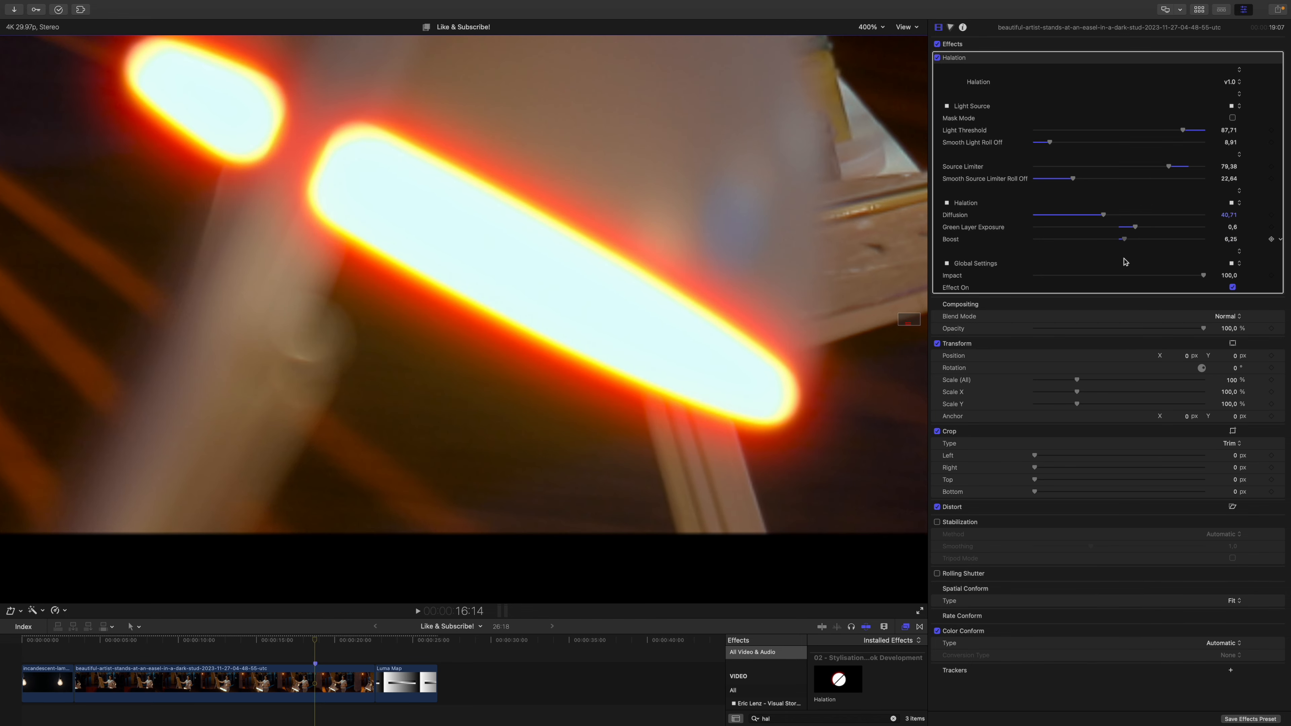
{"action": "double_click", "coordinate": [1226, 240]}
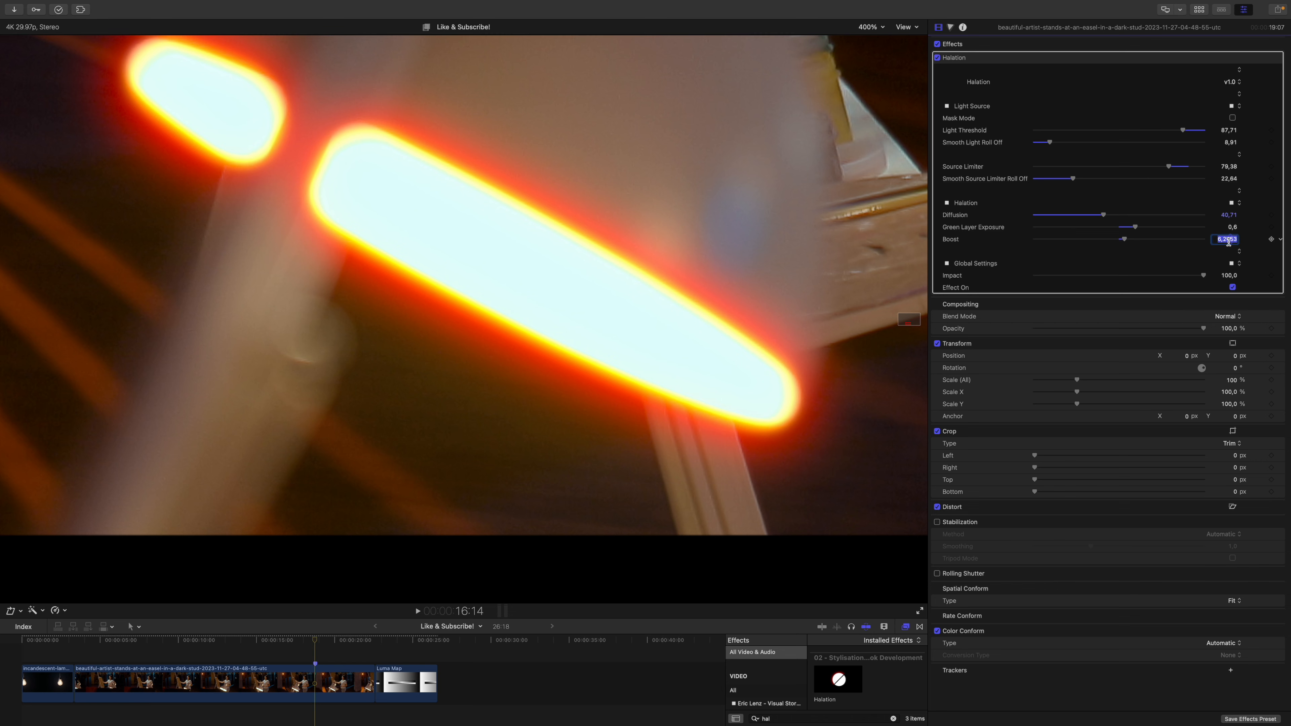
{"action": "type", "text": "7,0"}
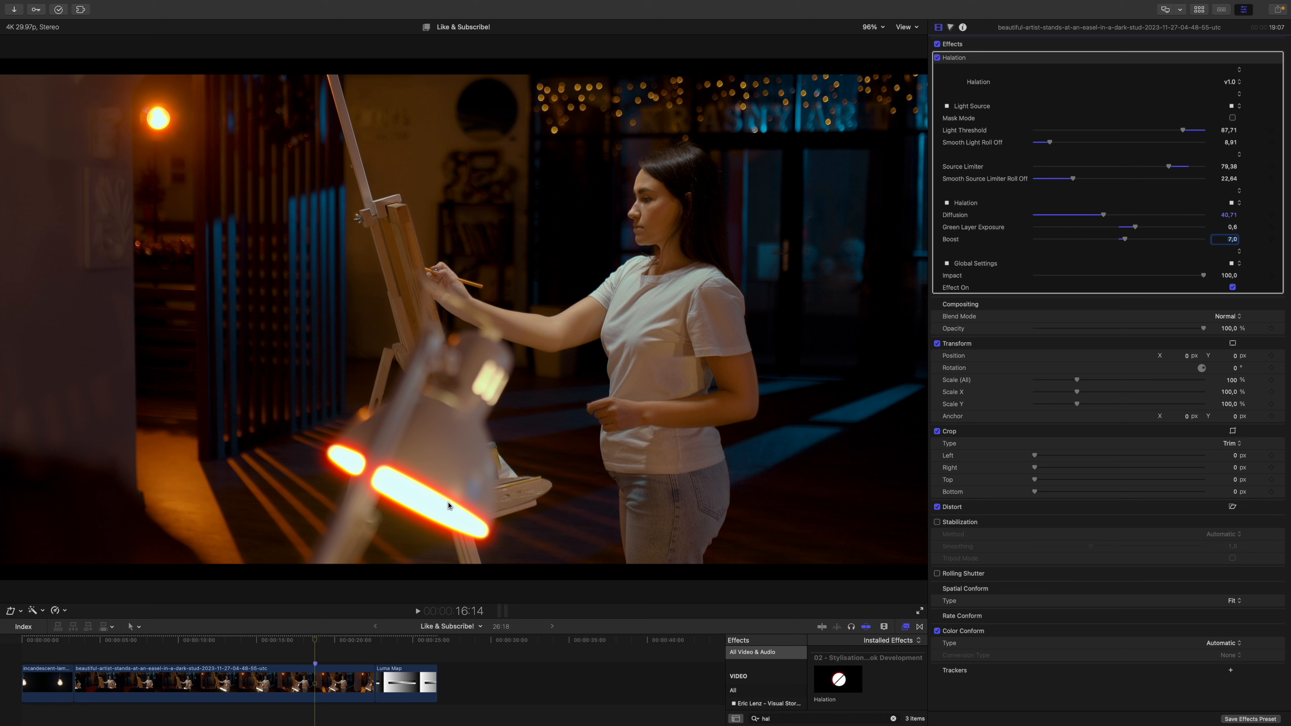
{"action": "mouse_move", "coordinate": [642, 317]}
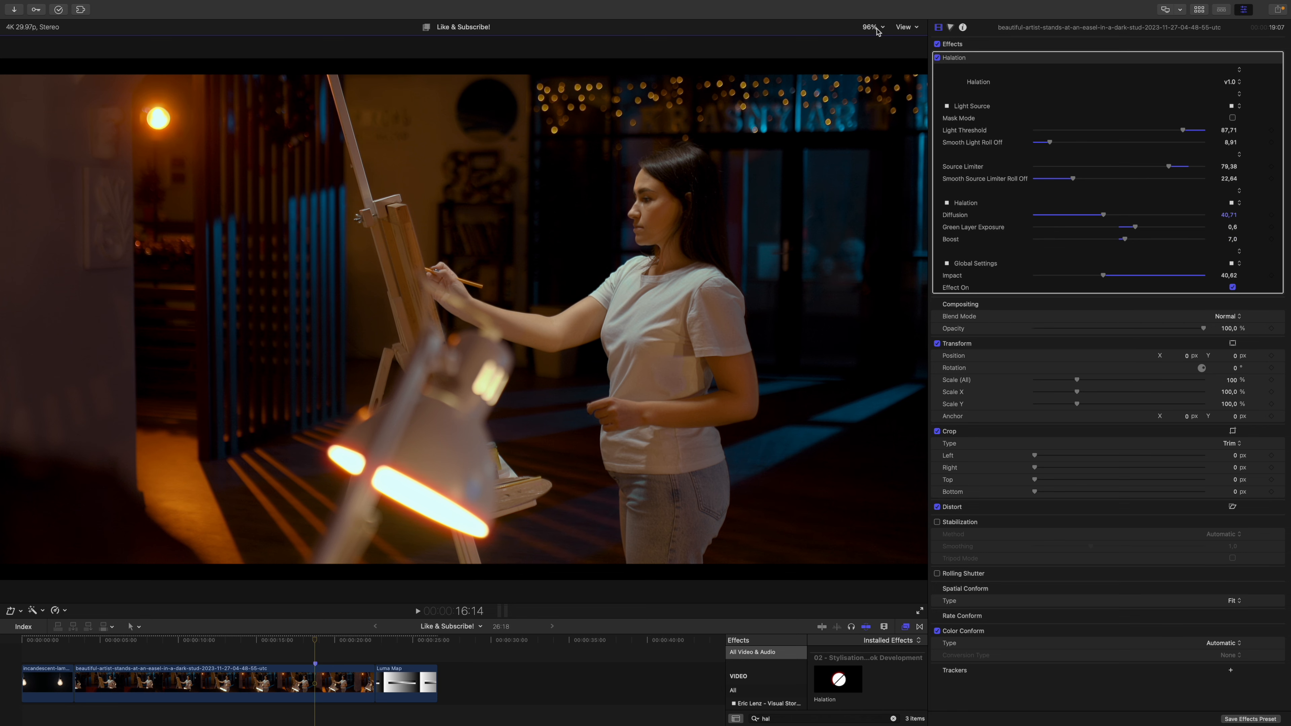
Zoom to 400% on the desk lamp before raising Green Layer Exposure to 0.7
{"action": "left_click", "coordinate": [871, 26]}
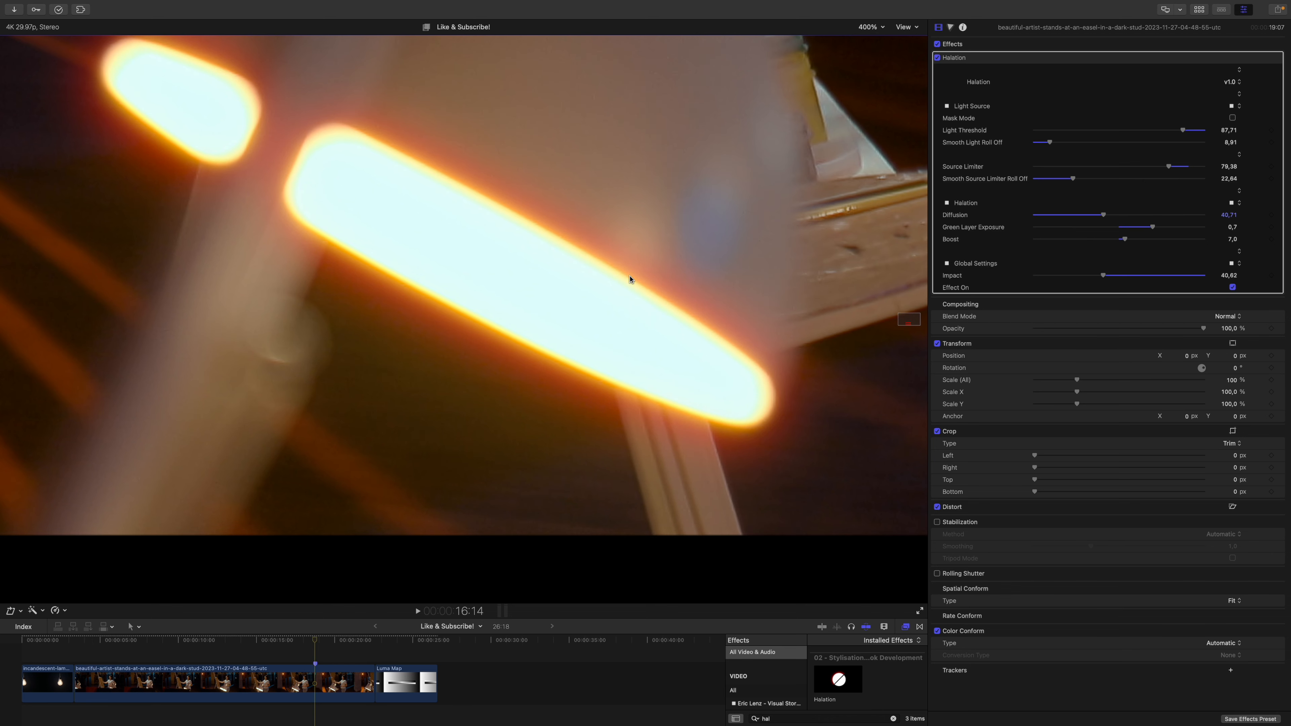
{"action": "mouse_move", "coordinate": [591, 270]}
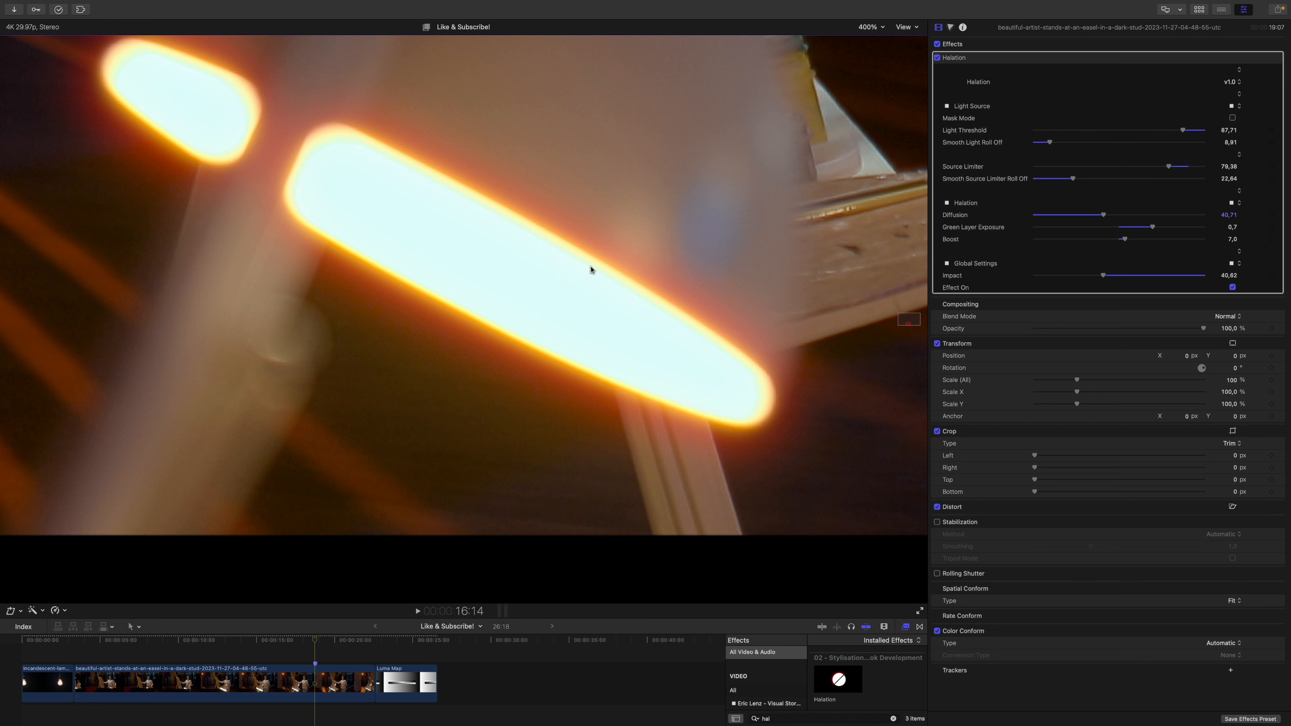
{"action": "mouse_move", "coordinate": [163, 187]}
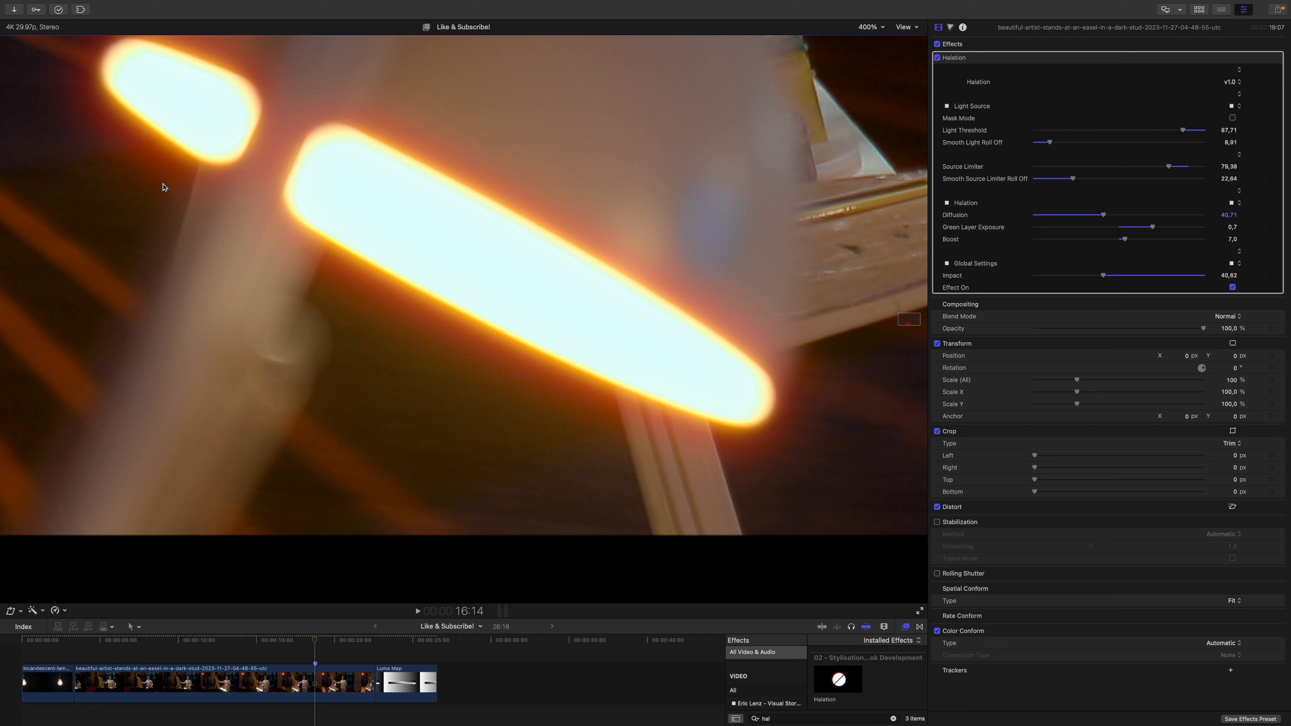
{"action": "mouse_move", "coordinate": [149, 121]}
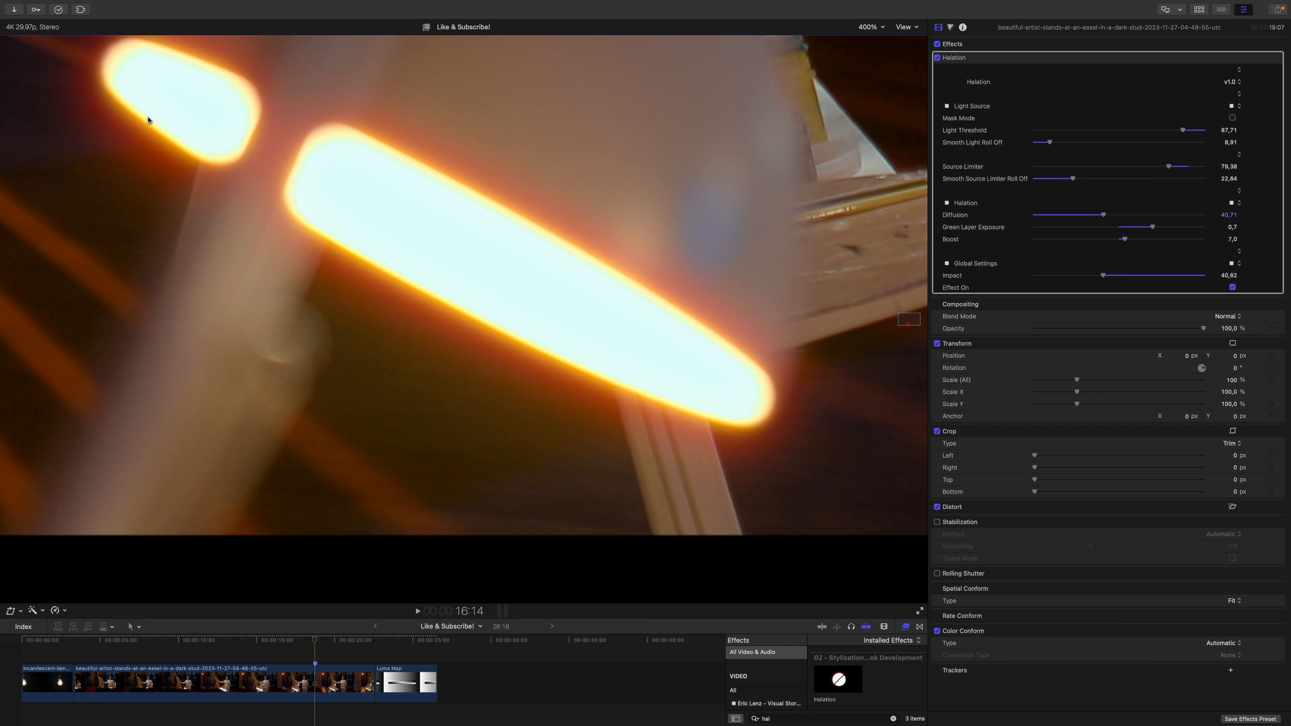
{"action": "mouse_move", "coordinate": [591, 171]}
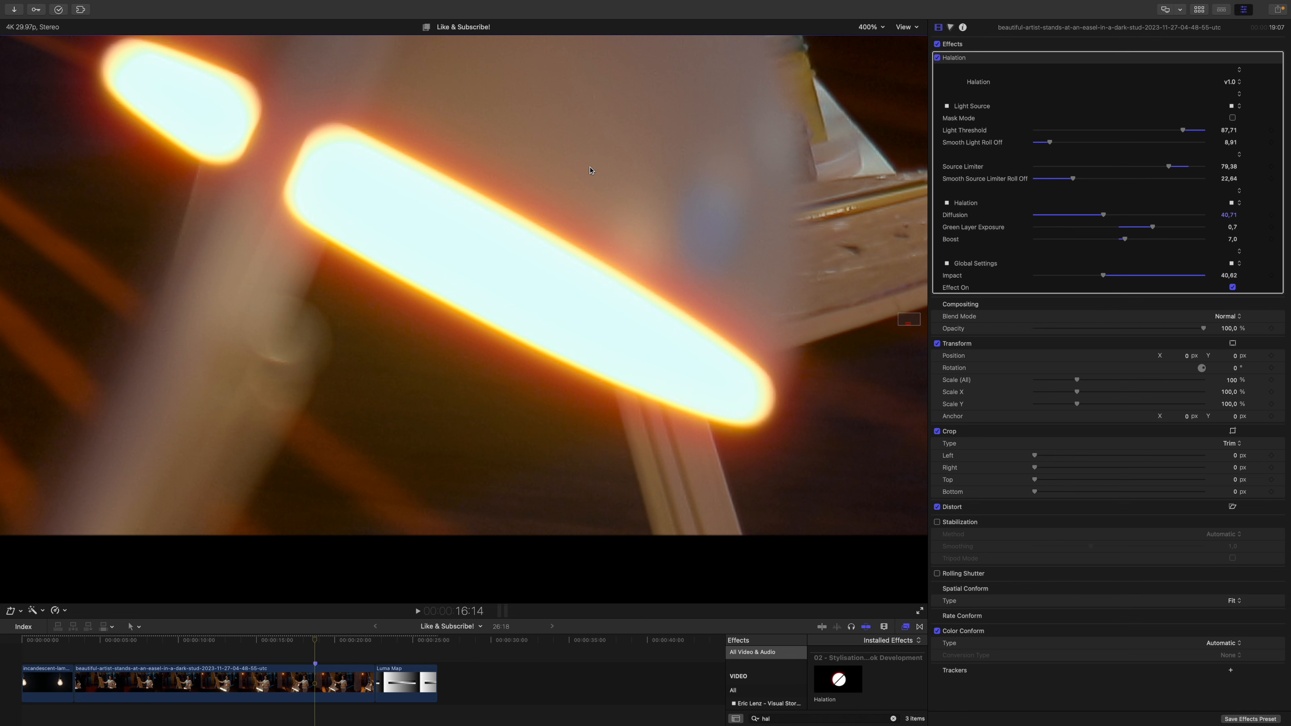